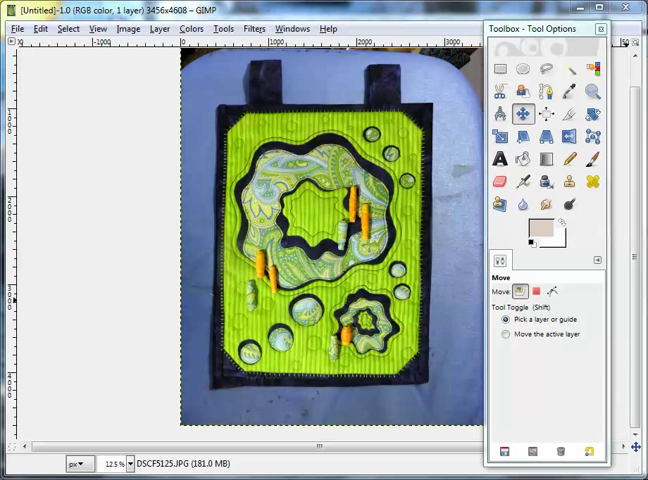
mouse_move(478, 331)
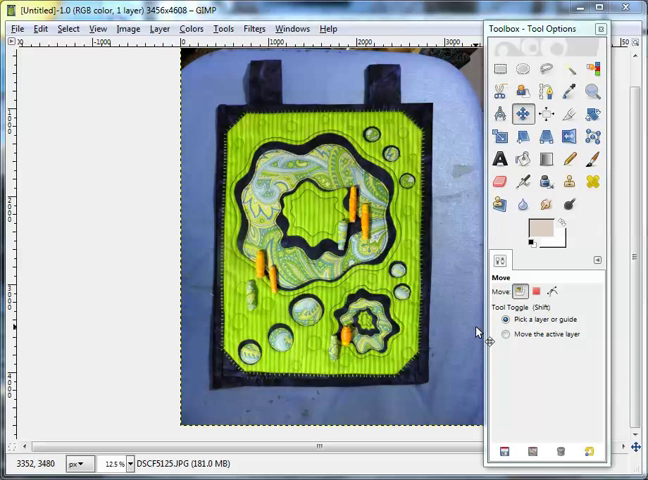
mouse_move(465, 183)
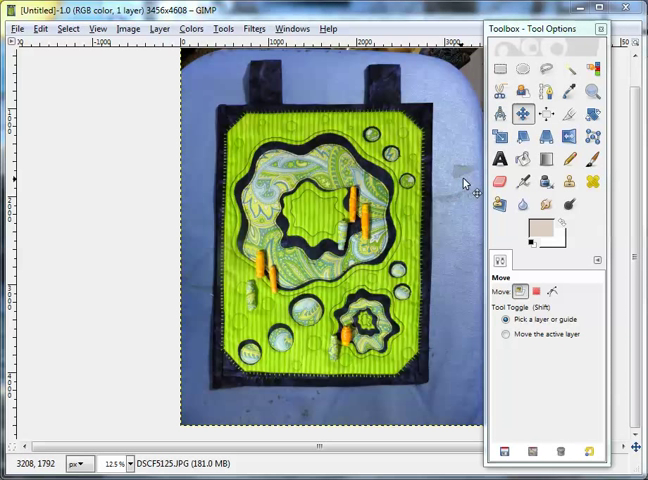
mouse_move(463, 218)
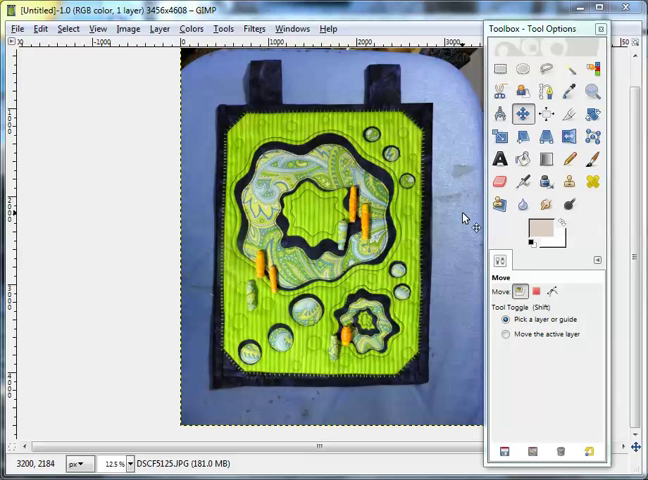
mouse_move(478, 168)
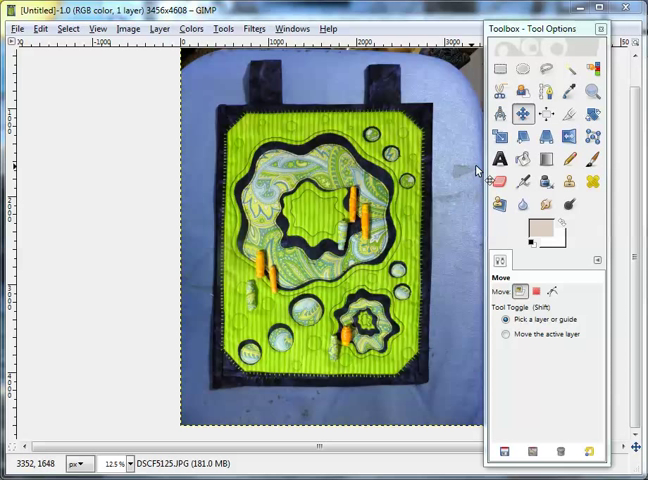
mouse_move(478, 133)
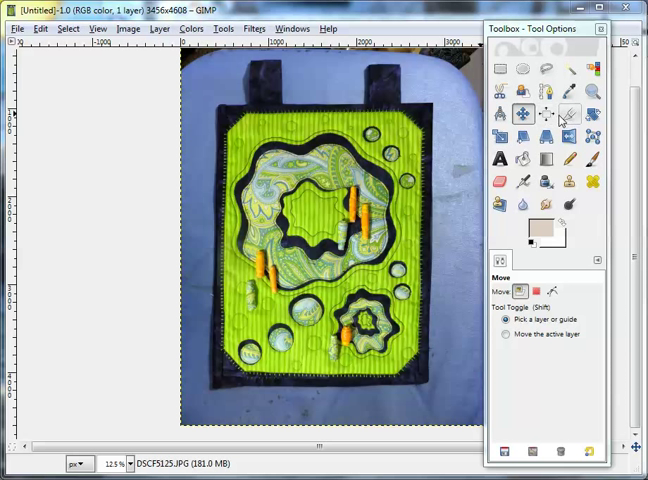
mouse_move(568, 118)
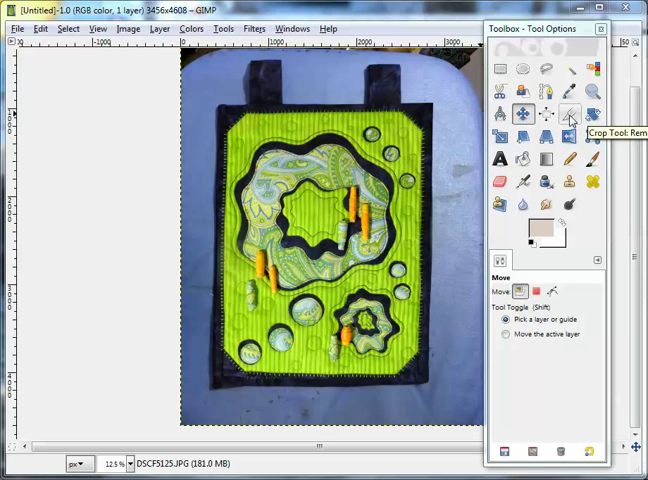
- Crop the photo to the quilt panel only, giving a 2432×3136 image
click(568, 118)
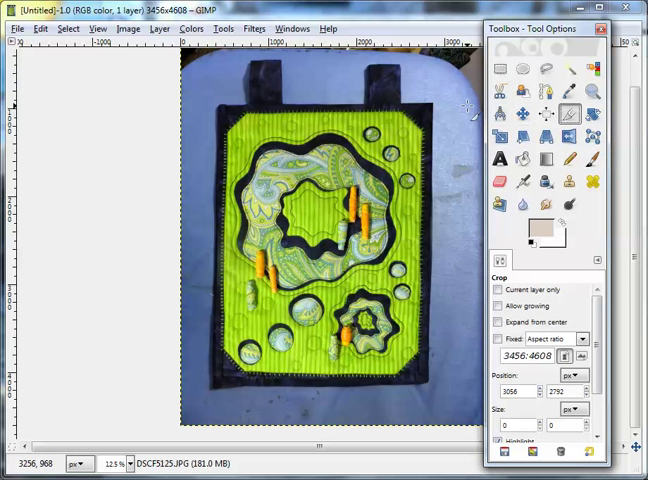
mouse_move(282, 90)
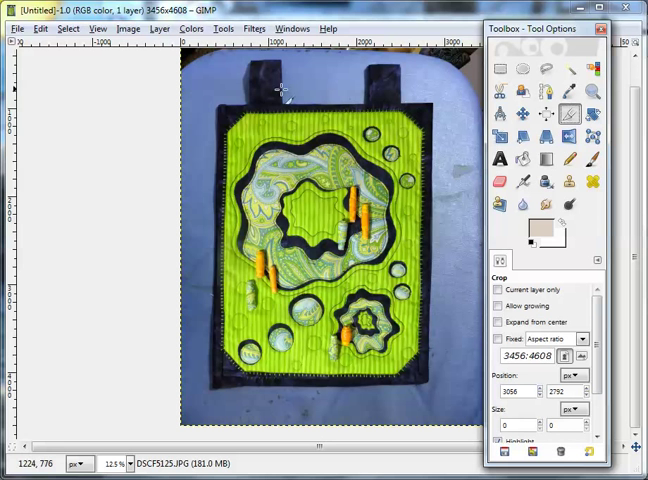
mouse_move(215, 110)
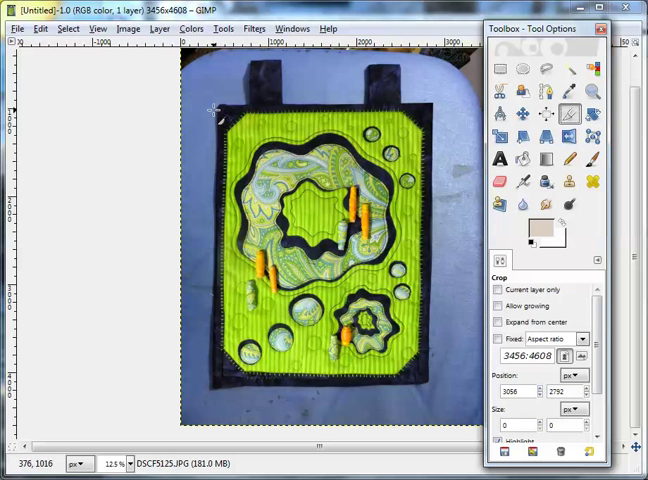
mouse_move(215, 105)
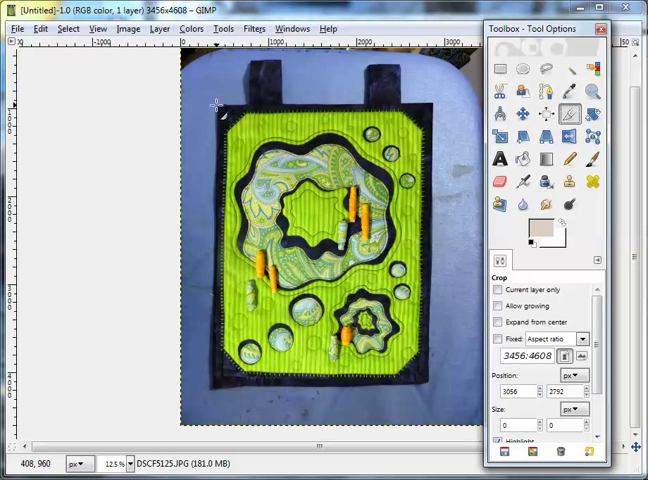
drag(213, 103, 221, 127)
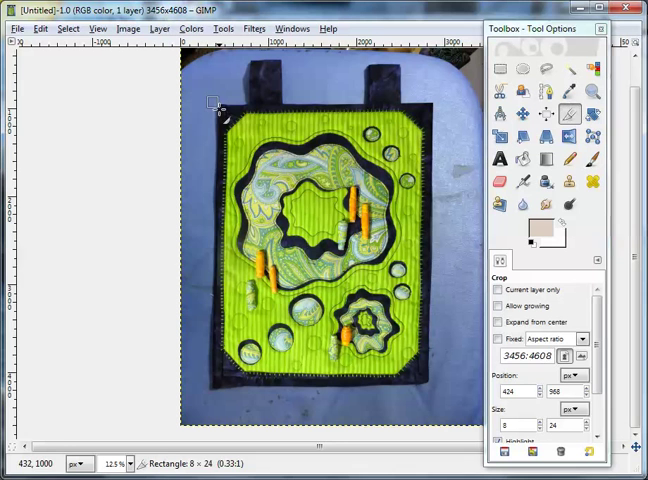
drag(212, 103, 388, 340)
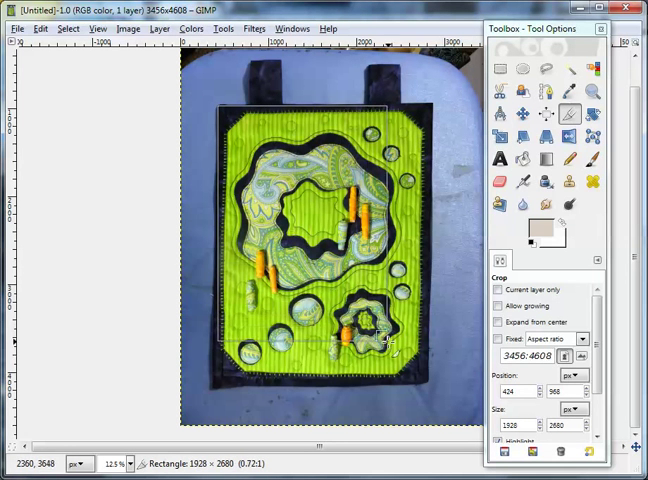
drag(385, 345, 420, 380)
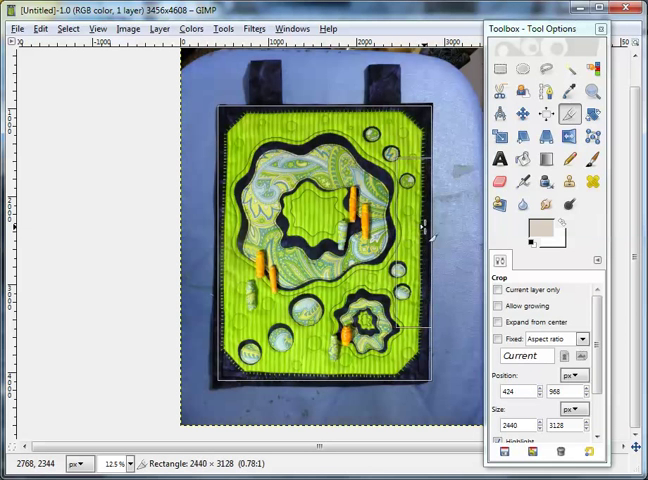
drag(428, 230, 415, 235)
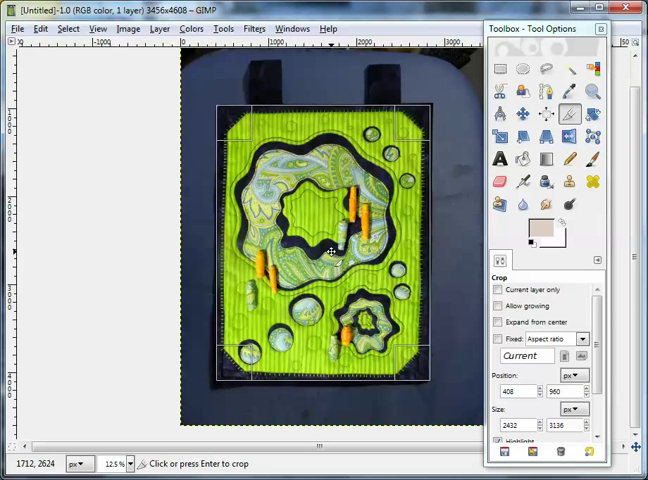
mouse_move(310, 221)
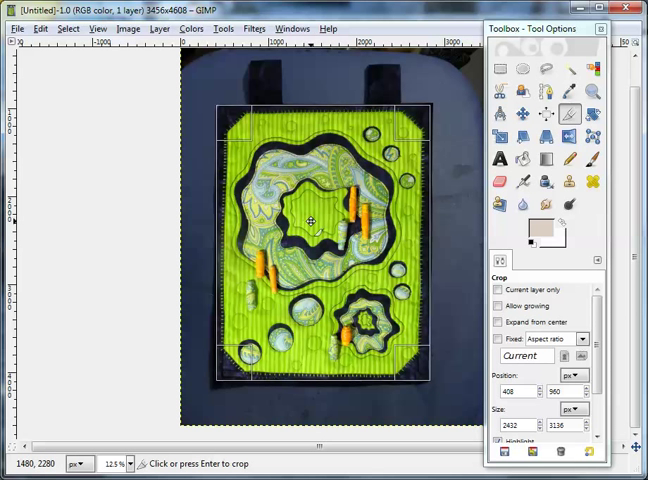
mouse_move(322, 226)
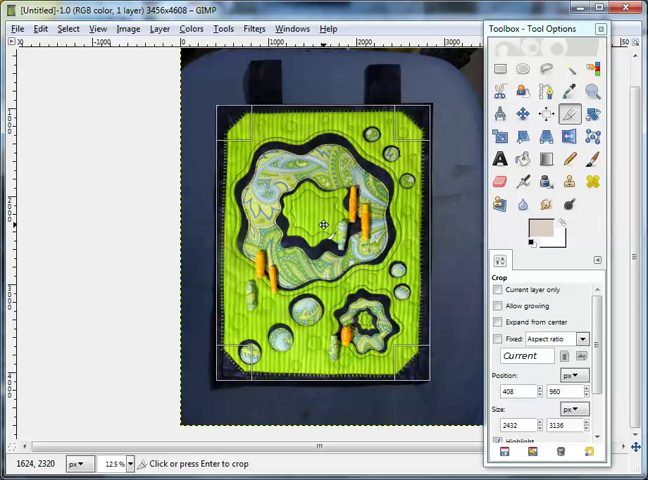
key(Return)
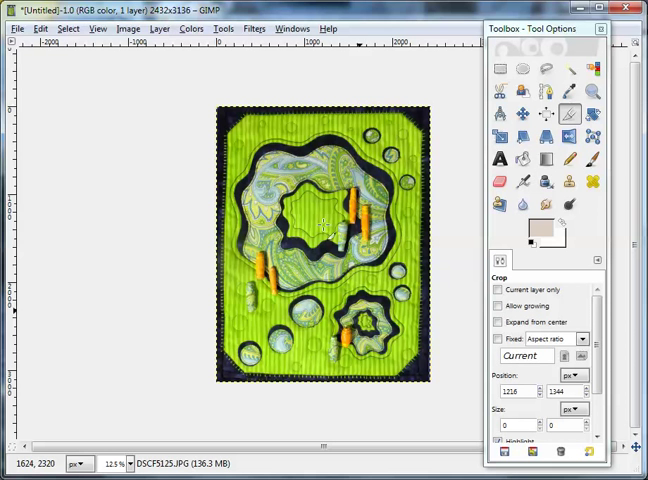
mouse_move(228, 408)
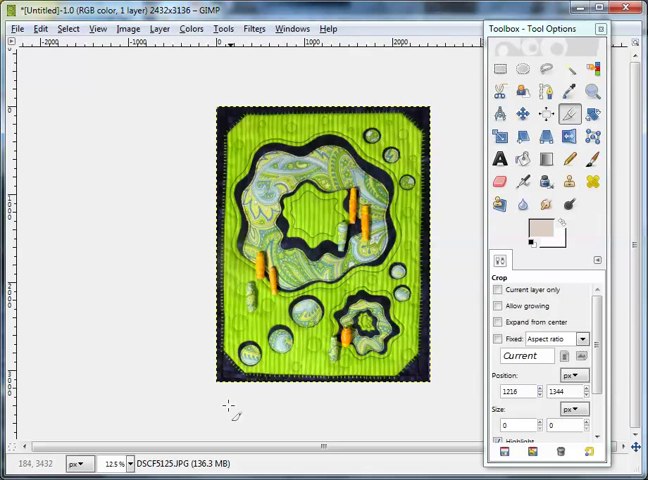
mouse_move(443, 233)
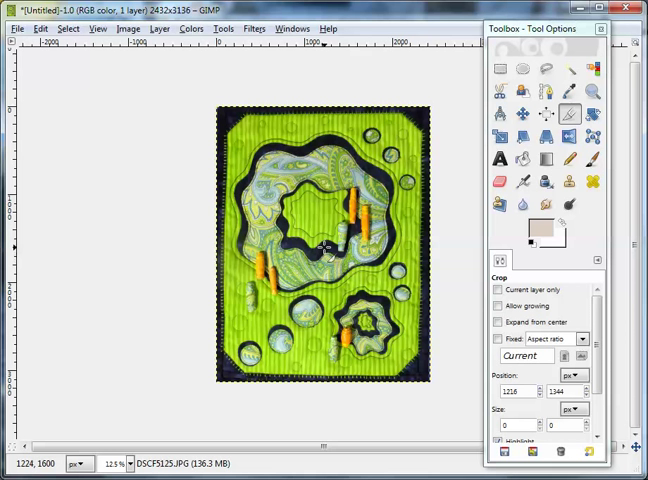
mouse_move(322, 250)
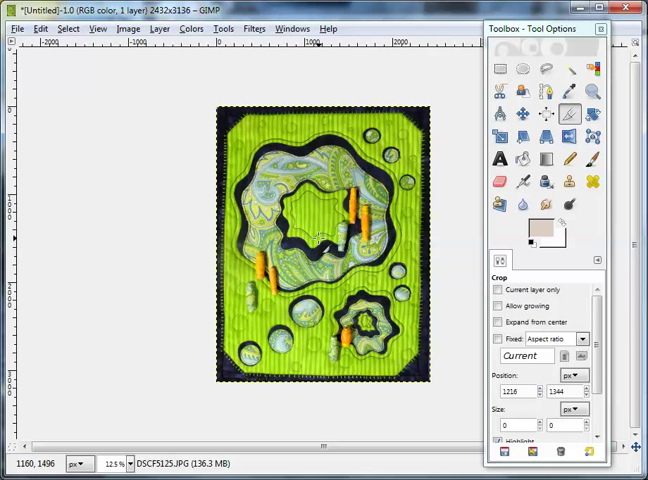
mouse_move(210, 148)
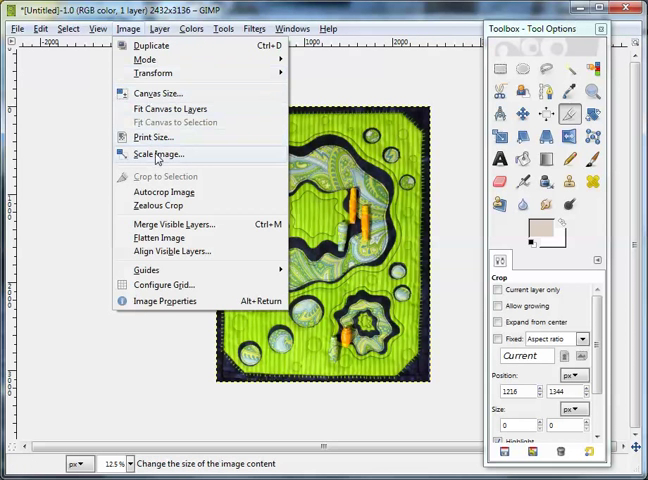
- Scale the image to height 500 with linked width 388 px
click(157, 154)
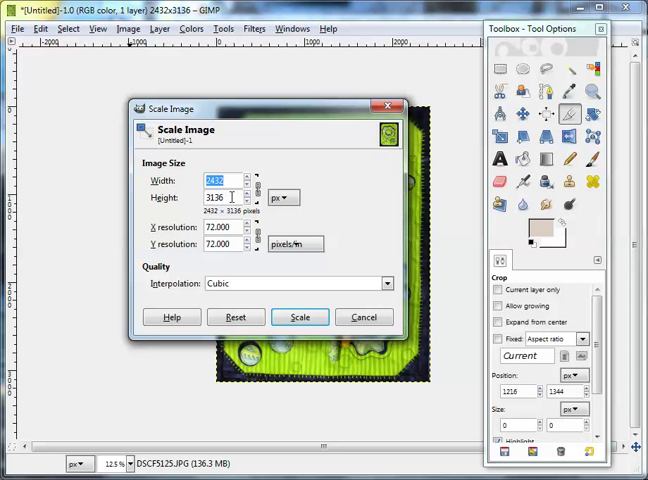
click(230, 197)
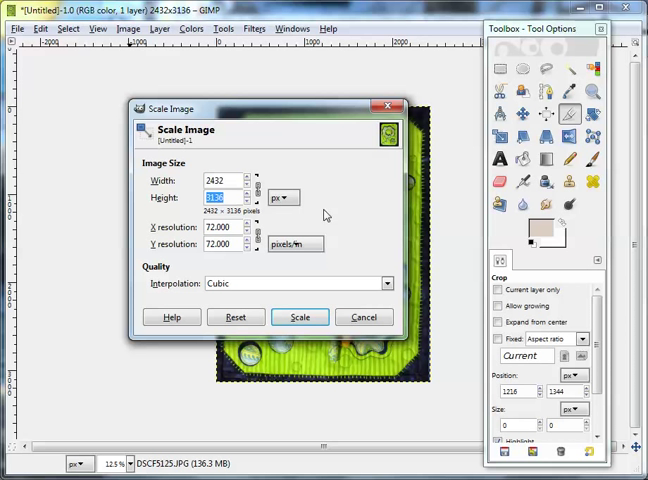
text(500)
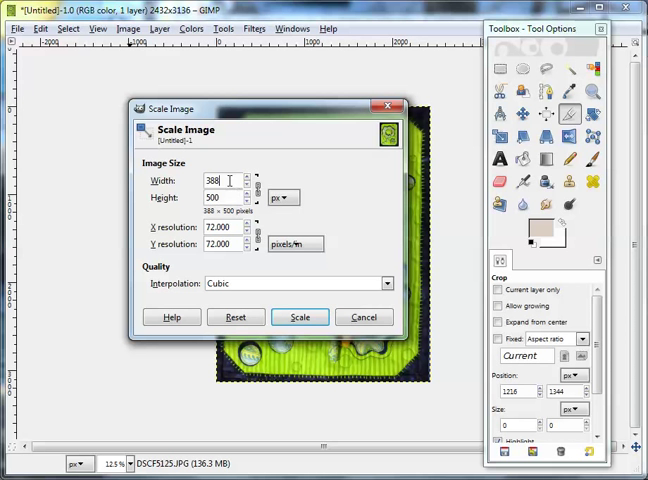
mouse_move(285, 272)
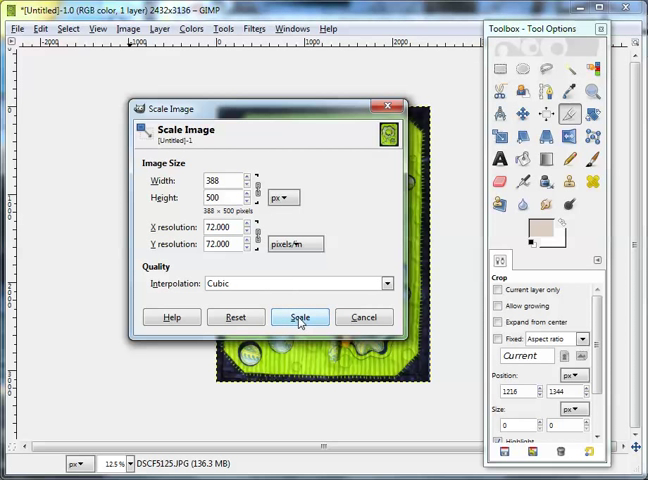
click(299, 317)
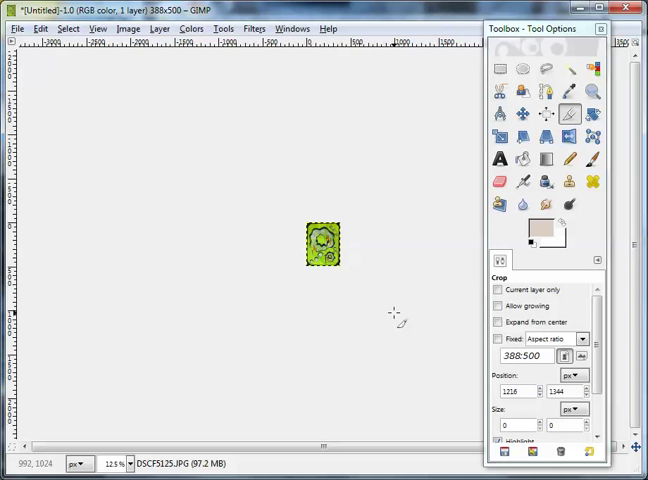
mouse_move(333, 324)
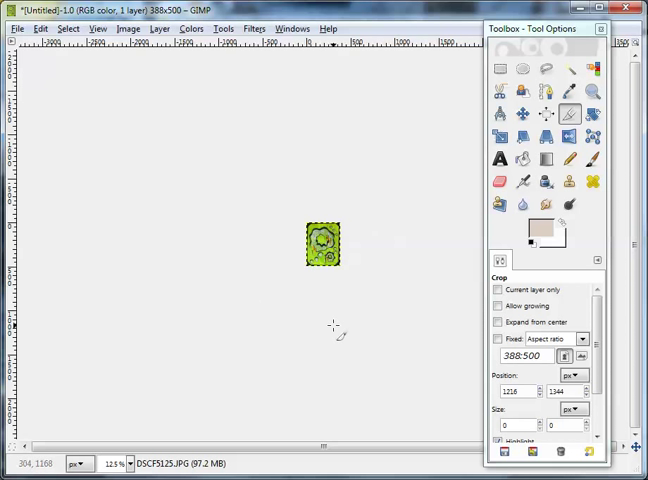
mouse_move(159, 313)
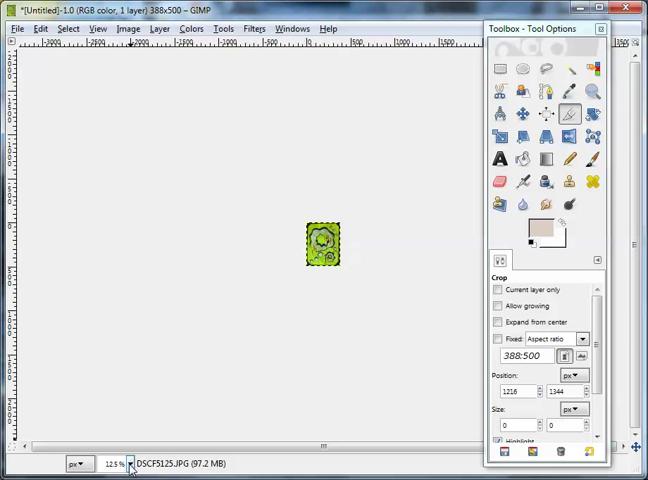
- Zoom the view to 100% and open the File menu
click(130, 464)
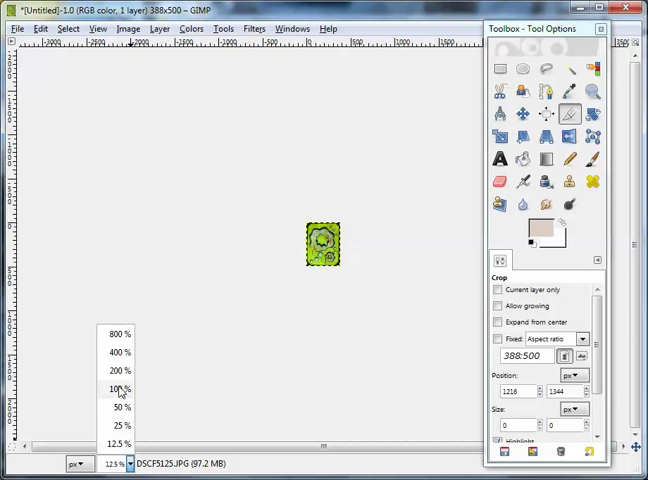
click(116, 388)
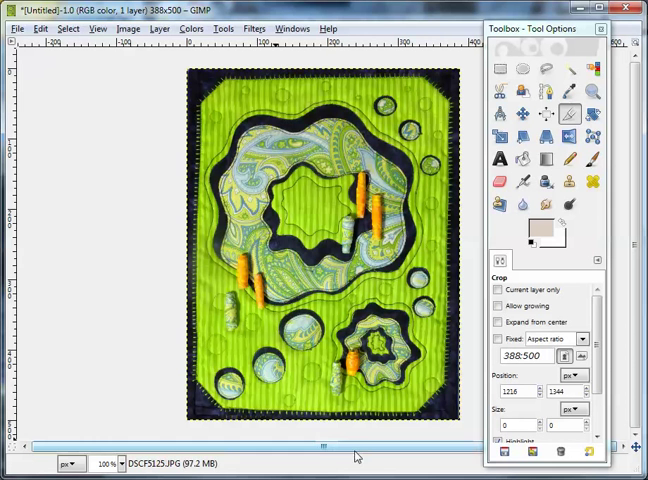
mouse_move(422, 451)
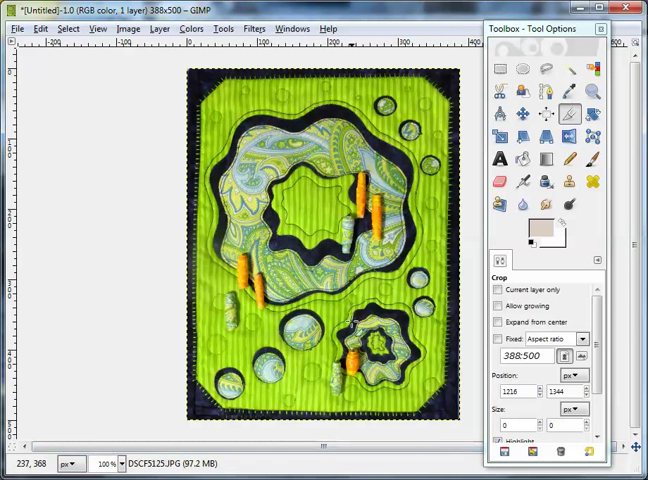
click(15, 28)
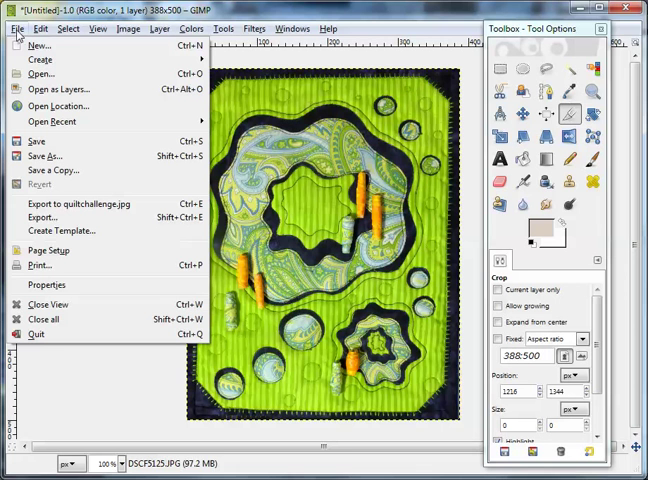
mouse_move(42, 217)
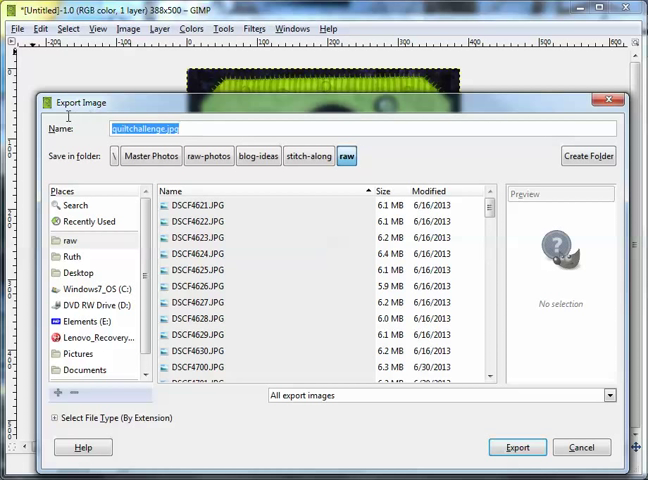
- Export the image as quilt2.jpg at JPEG quality 100
text(quil)
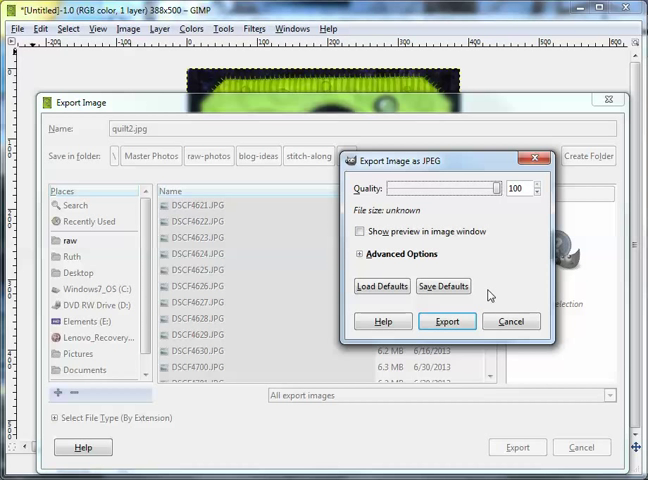
mouse_move(435, 215)
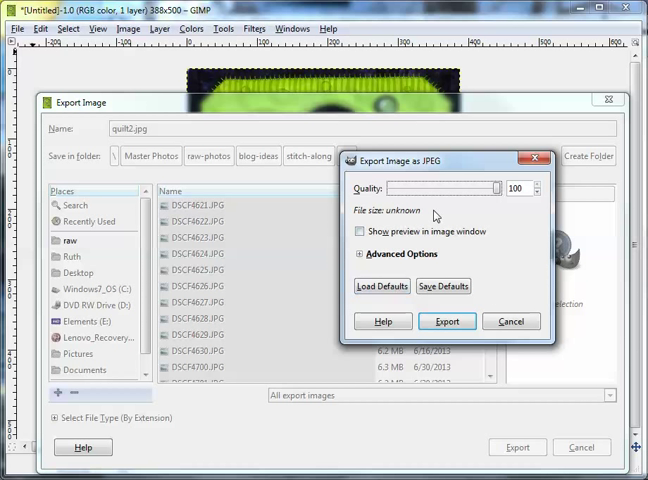
mouse_move(515, 288)
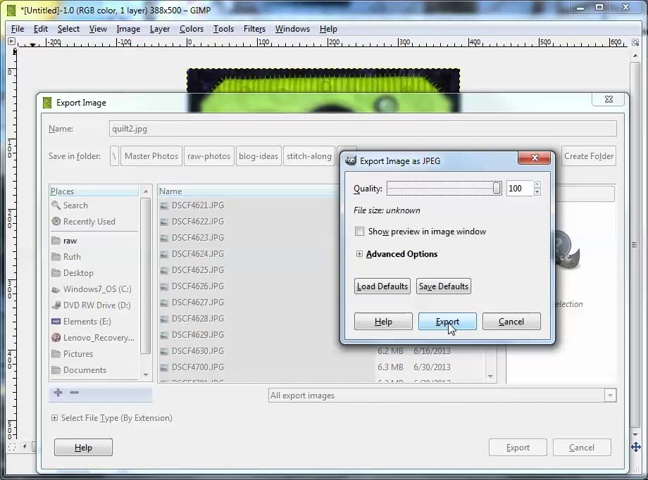
click(446, 321)
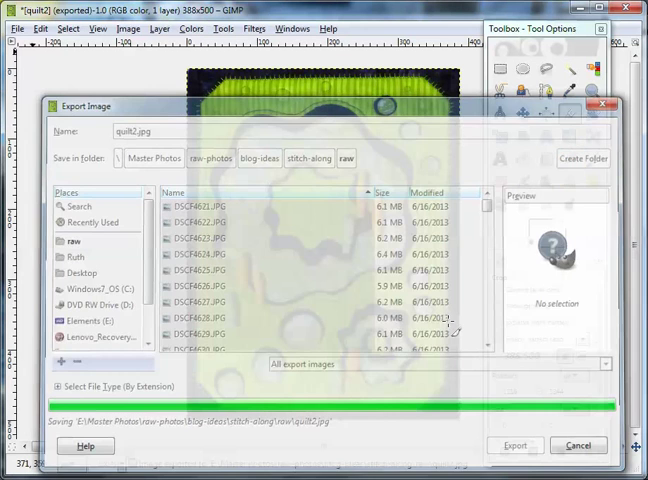